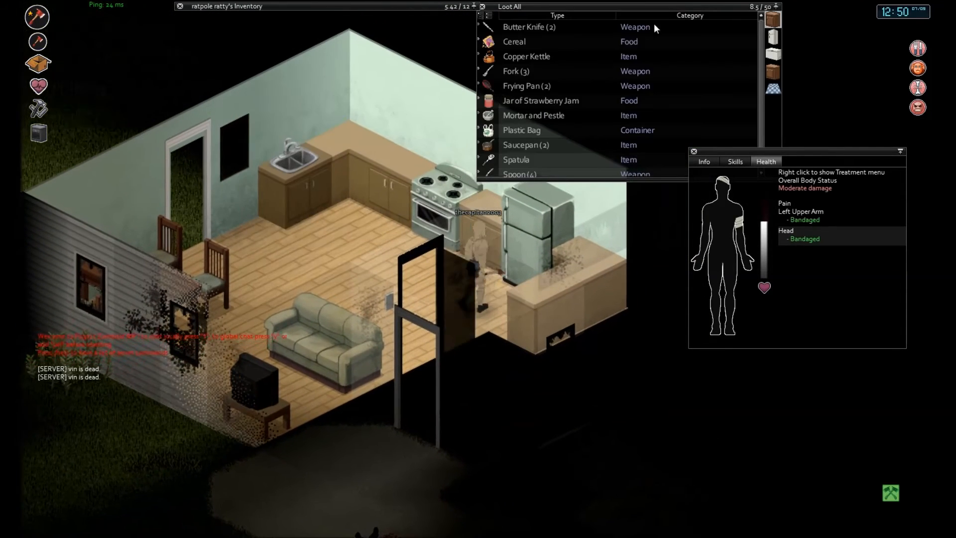
- Open the kitchen freezer to view its frozen ice cream and peas
right_click(526, 56)
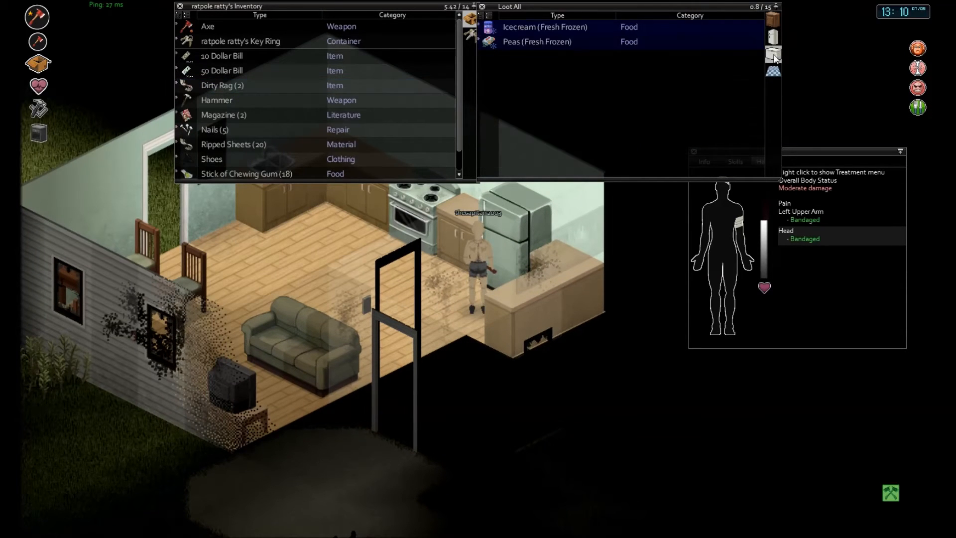
right_click(544, 27)
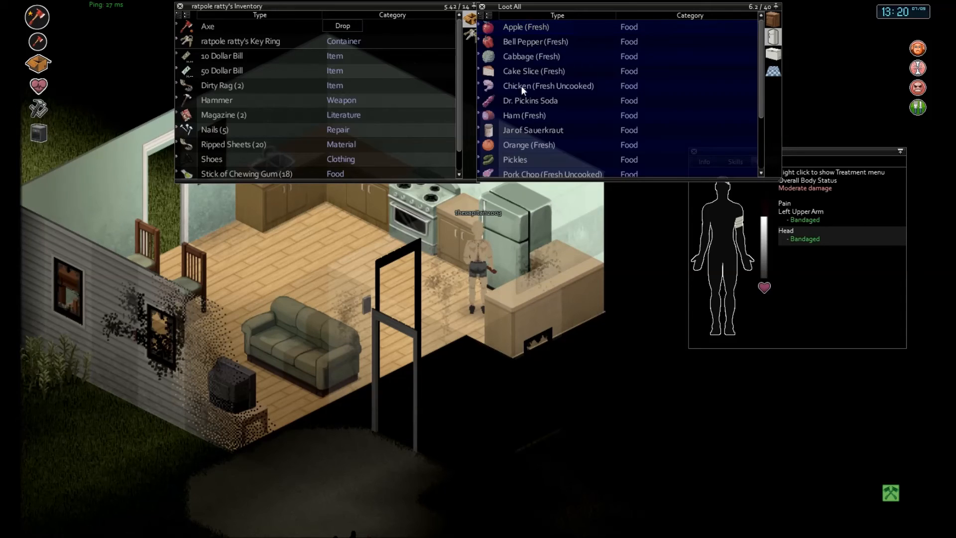
mouse_move(546, 85)
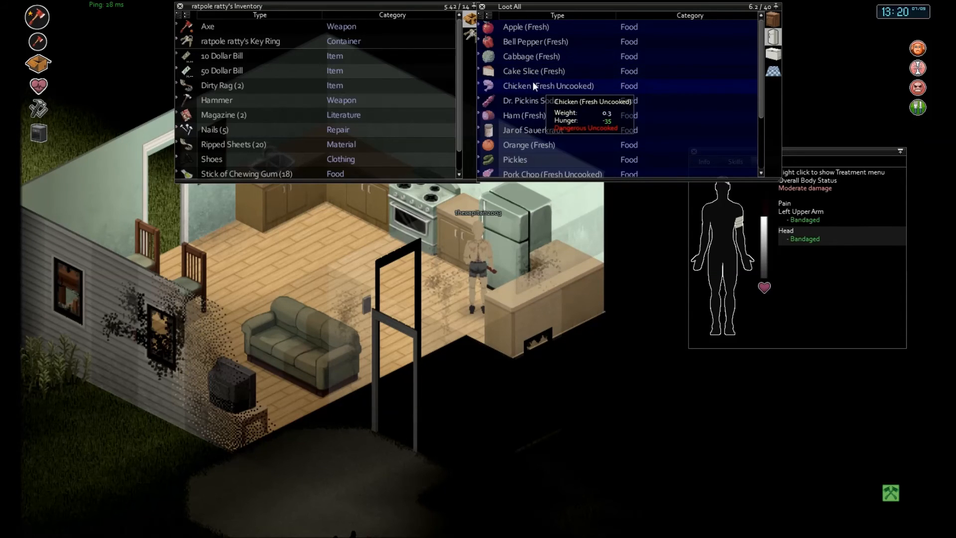
mouse_move(534, 71)
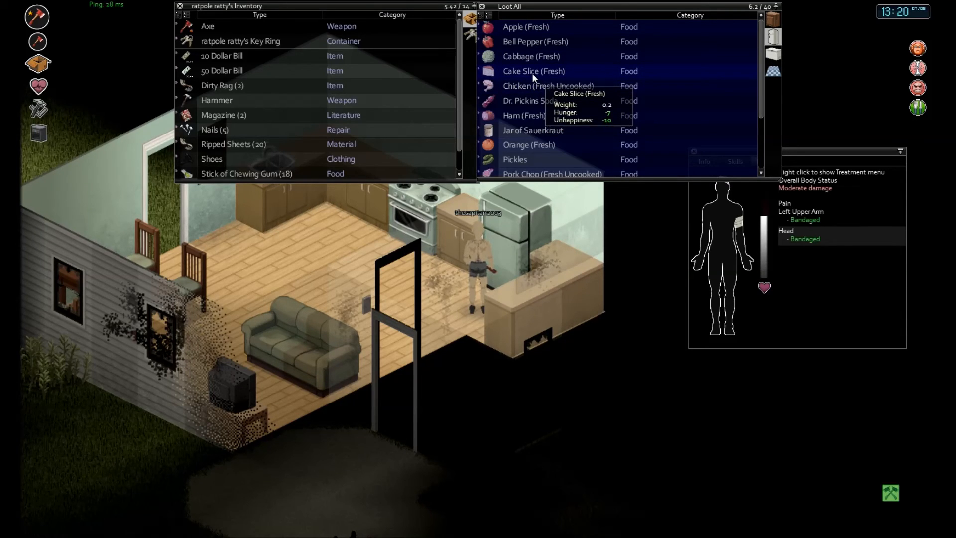
mouse_move(535, 27)
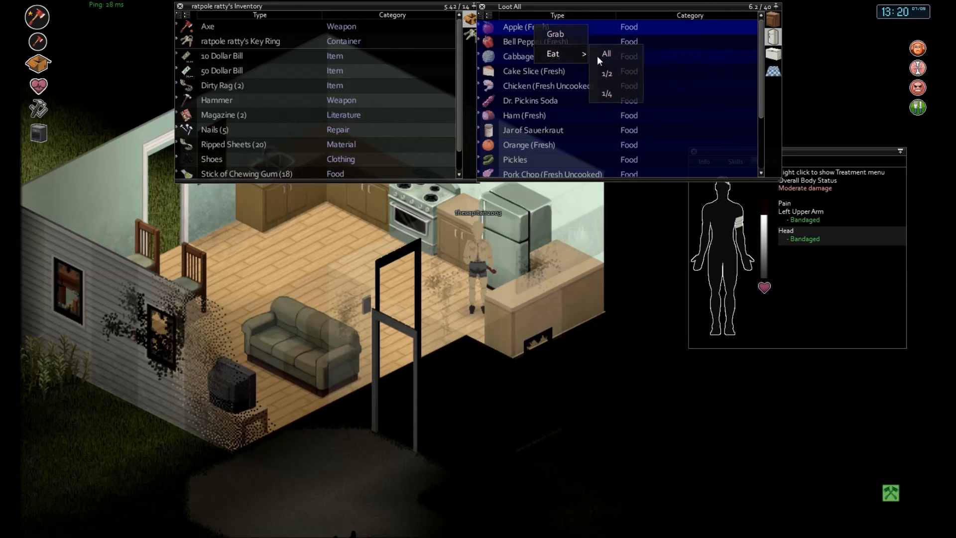
- Eat the entire fresh apple taken from the fridge
click(606, 54)
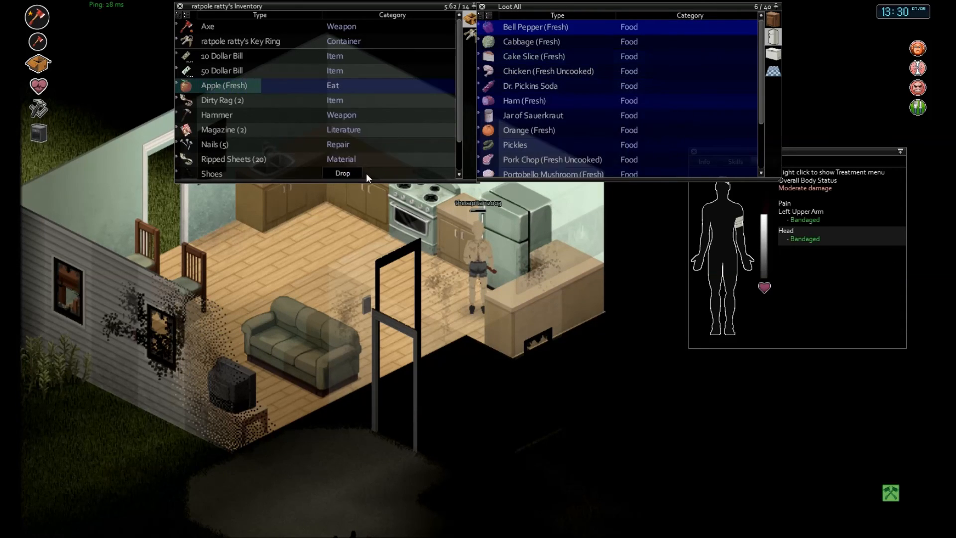